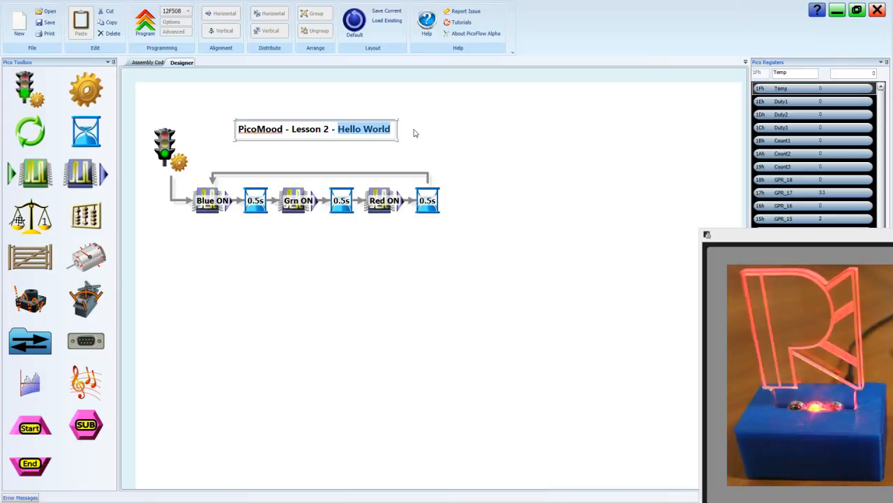
- Retitle the lesson heading from 'Hello World' to 'What's SUB?'
{"action": "type", "text": "What's"}
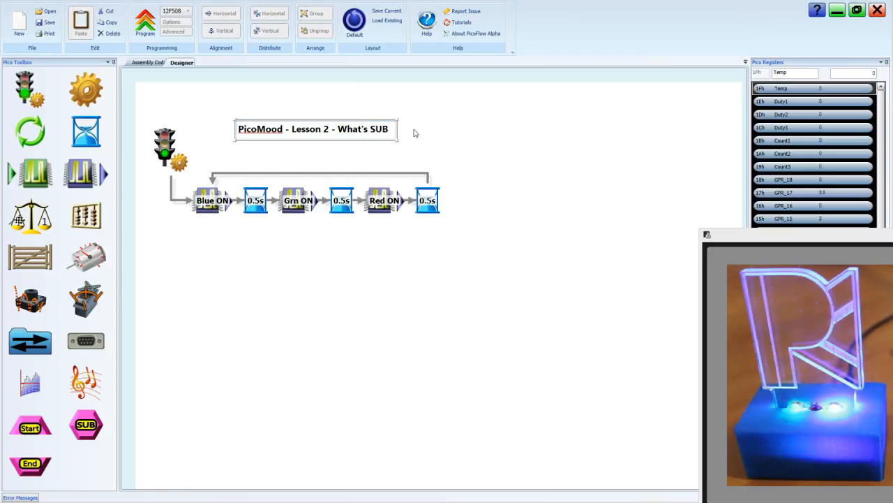
{"action": "type", "text": "?"}
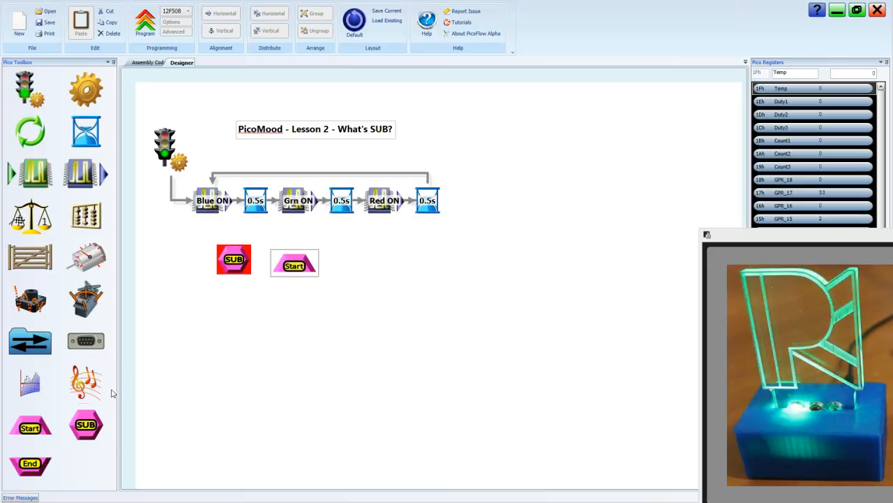
- Place an End block on the canvas and position it below the new Start block
{"action": "left_click", "coordinate": [293, 263]}
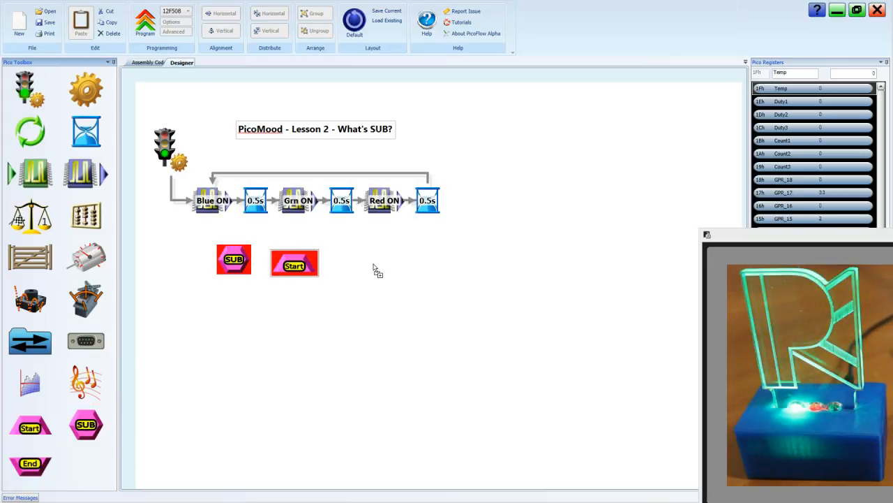
{"action": "left_click_drag", "start_coordinate": [31, 465], "coordinate": [371, 263]}
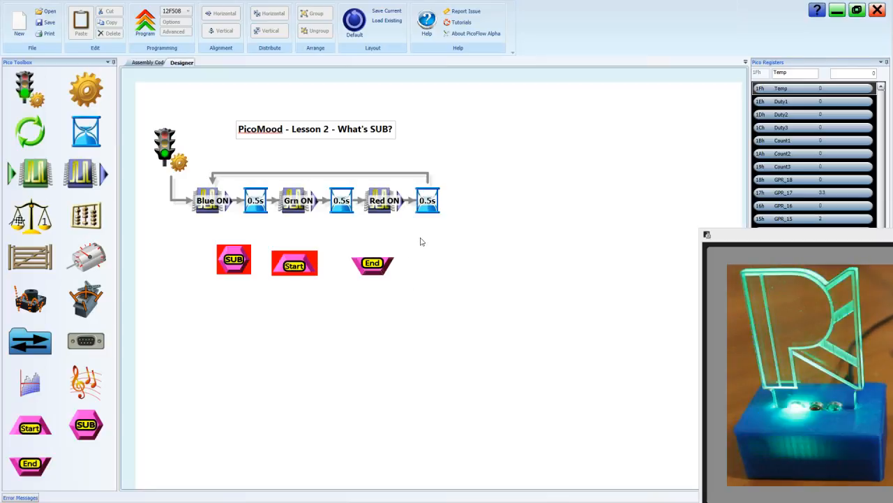
{"action": "left_click", "coordinate": [293, 264]}
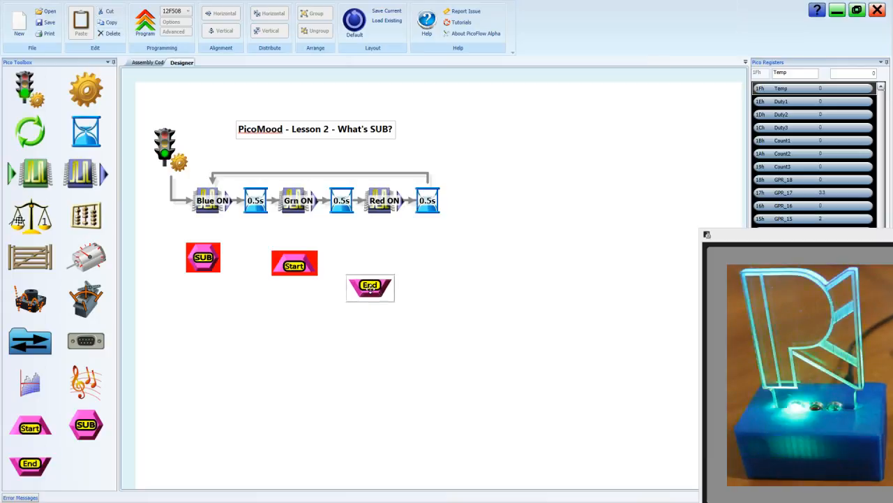
{"action": "left_click_drag", "start_coordinate": [370, 288], "coordinate": [294, 354]}
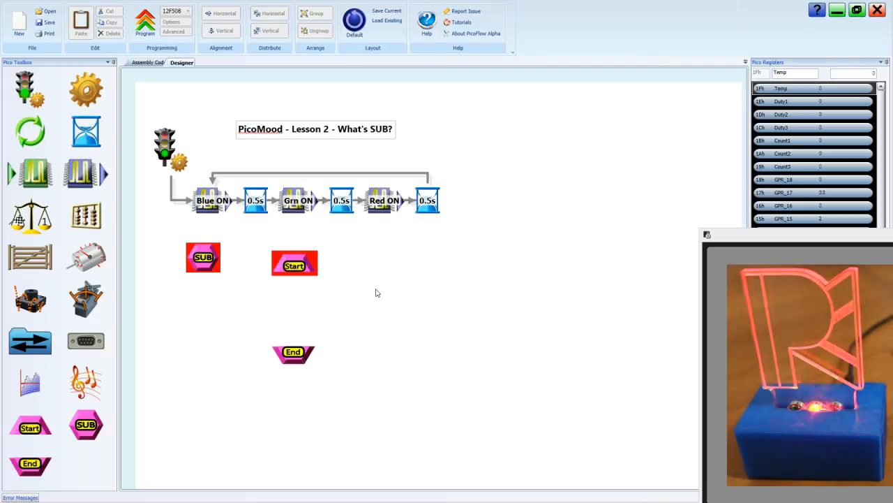
- Link Start down to End, delete the loose SUB call, and show the generated assembly code
{"action": "left_click", "coordinate": [427, 201]}
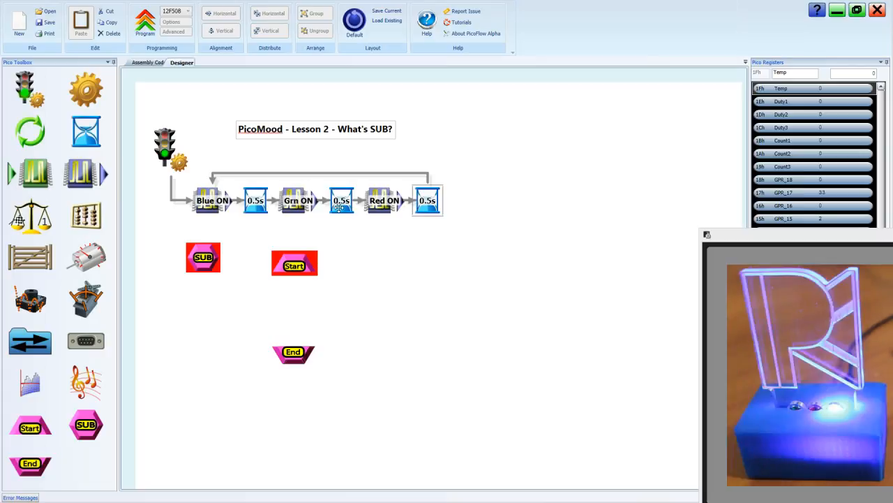
{"action": "left_click", "coordinate": [254, 201]}
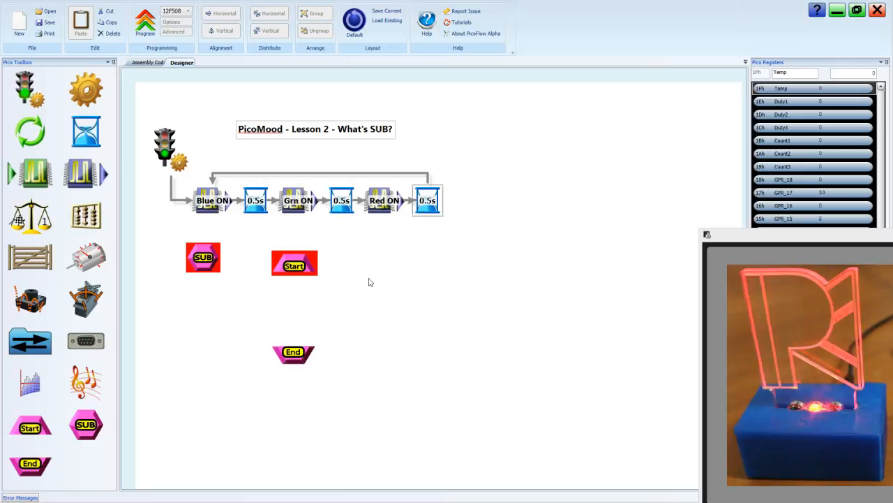
{"action": "mouse_move", "coordinate": [282, 325]}
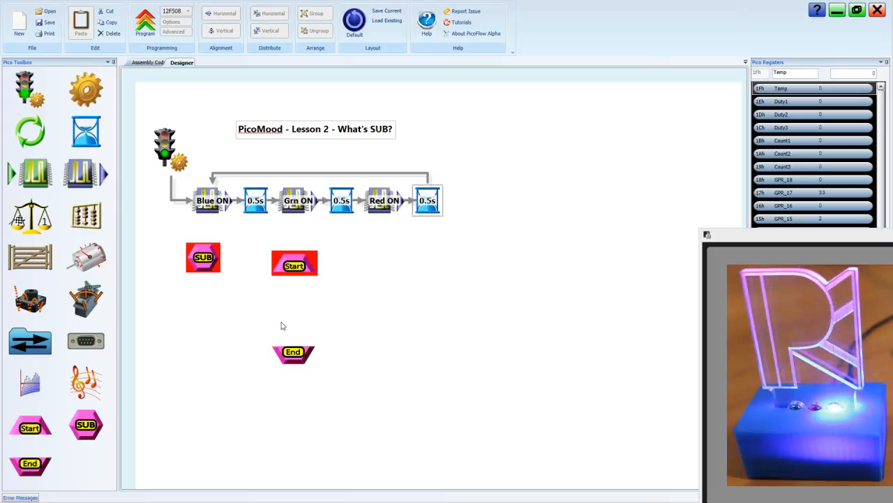
{"action": "mouse_move", "coordinate": [308, 314]}
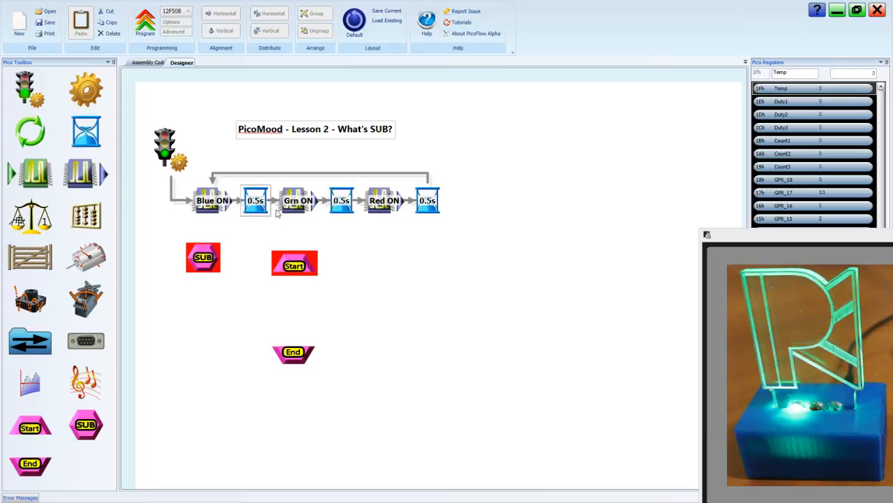
{"action": "left_click", "coordinate": [293, 262]}
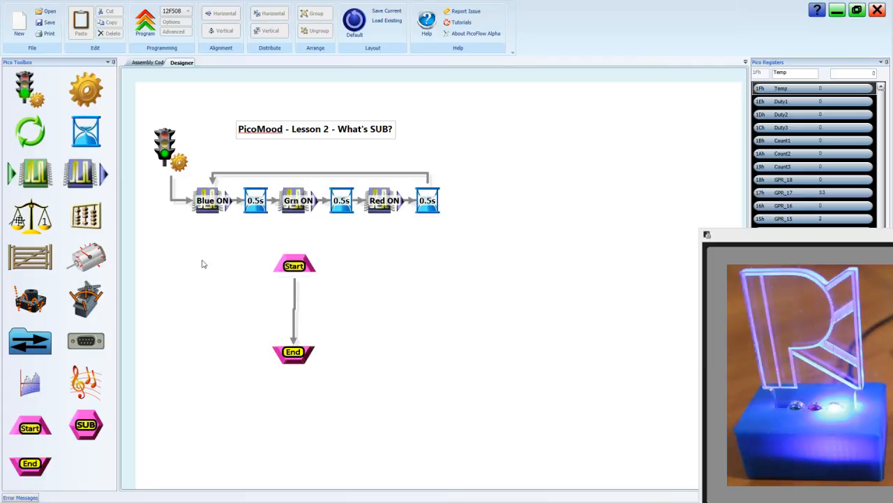
{"action": "left_click", "coordinate": [149, 63]}
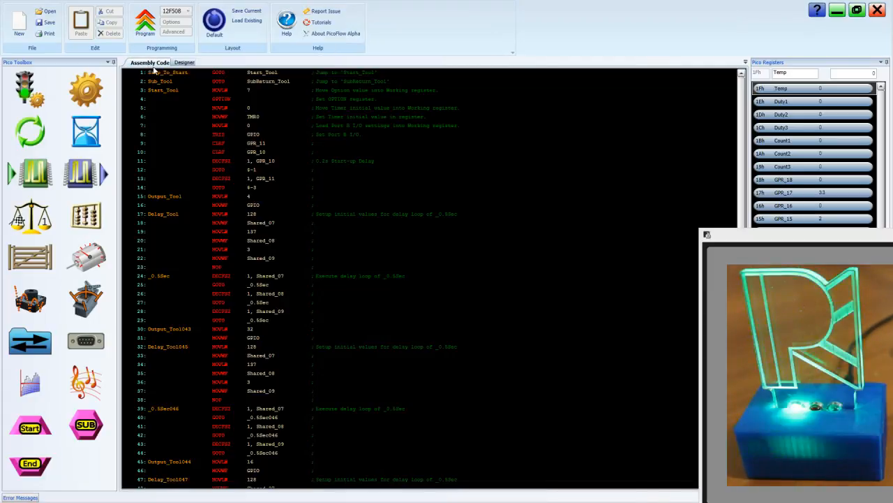
- Review the Delay_Tool routines and loop labels in the assembly listing, then return to the Designer
{"action": "left_click", "coordinate": [168, 224]}
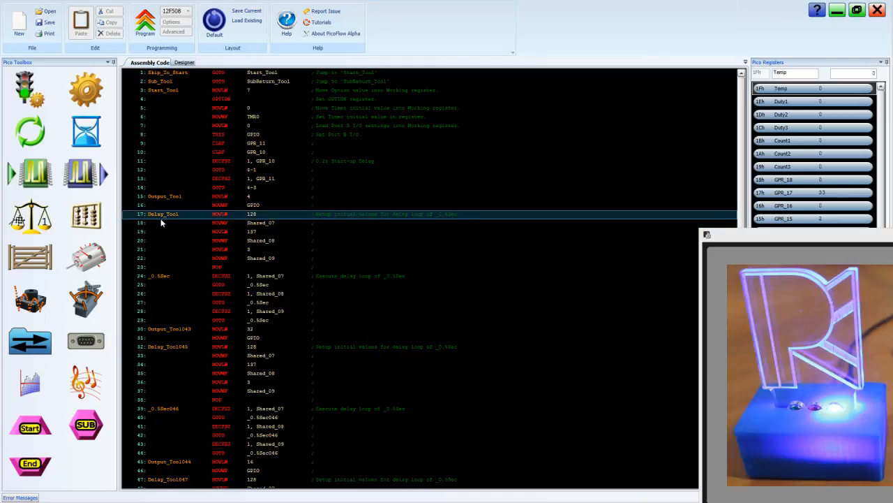
{"action": "left_click", "coordinate": [161, 302]}
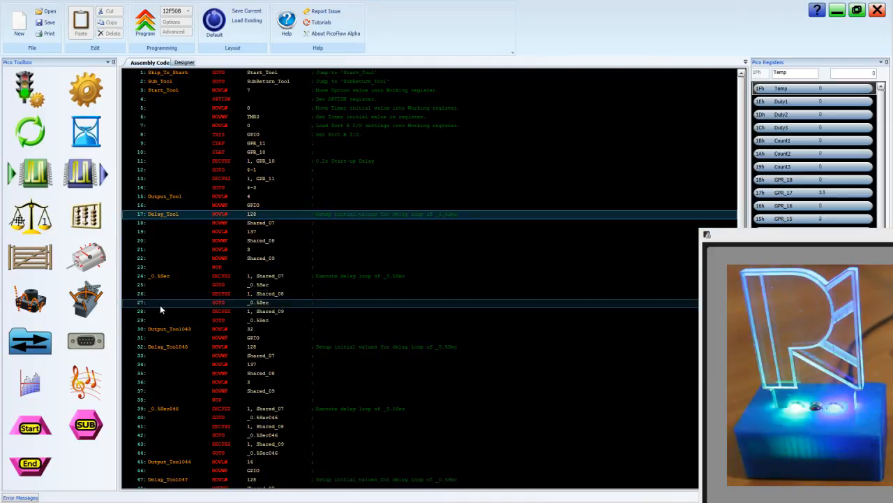
{"action": "left_click", "coordinate": [157, 320]}
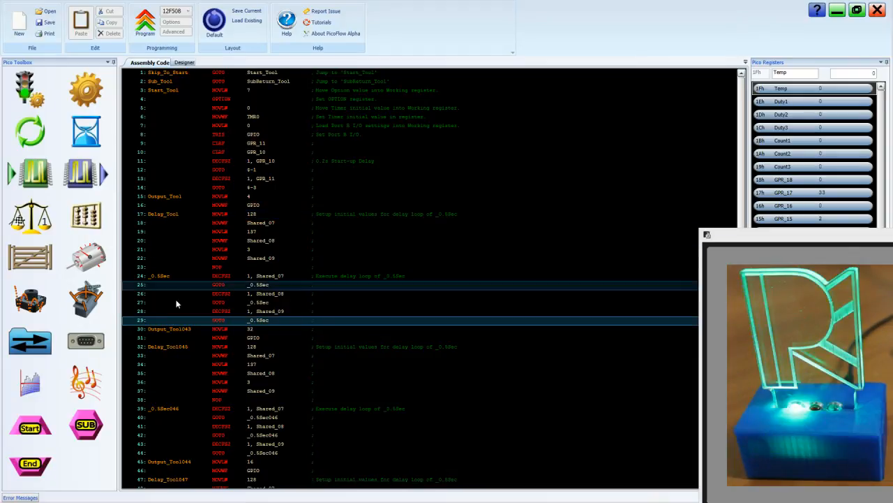
{"action": "left_click", "coordinate": [175, 347]}
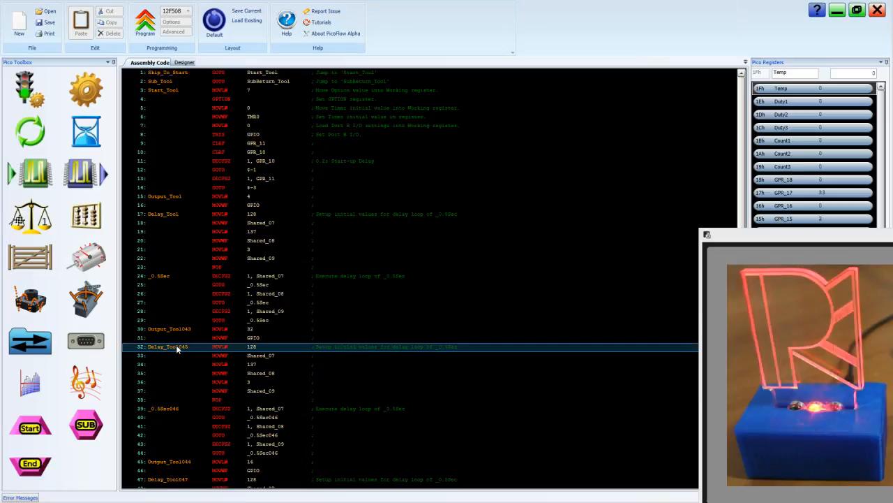
{"action": "scroll", "scroll_direction": "down", "scroll_amount": 3}
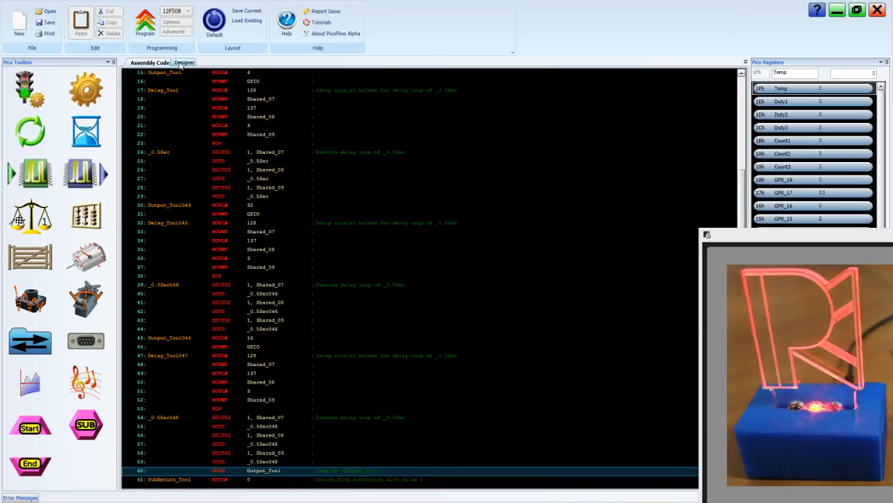
{"action": "left_click", "coordinate": [181, 62]}
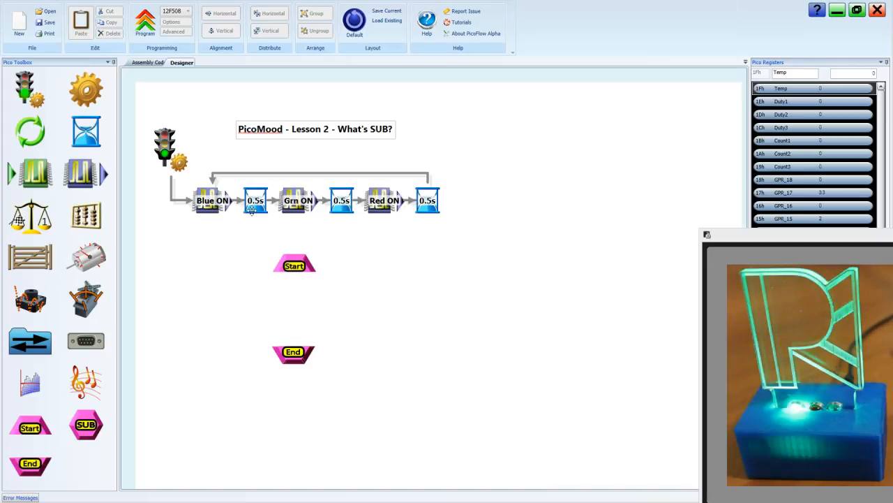
- Move the 0.5s delay between the subroutine's Start and End and add a SUB call after Blue ON
{"action": "left_click", "coordinate": [293, 264]}
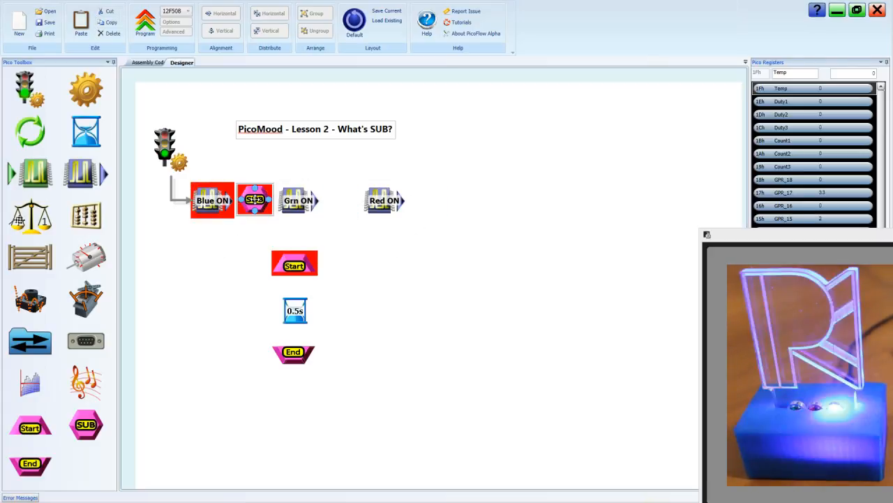
- Set the SUB call after Blue ON to use the hourglass delay symbol instead of the default background
{"action": "double_click", "coordinate": [254, 198]}
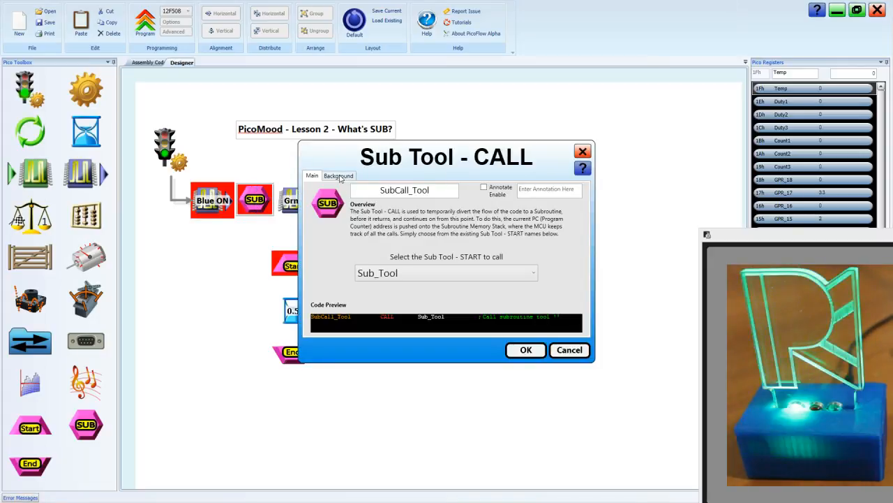
{"action": "left_click", "coordinate": [338, 176]}
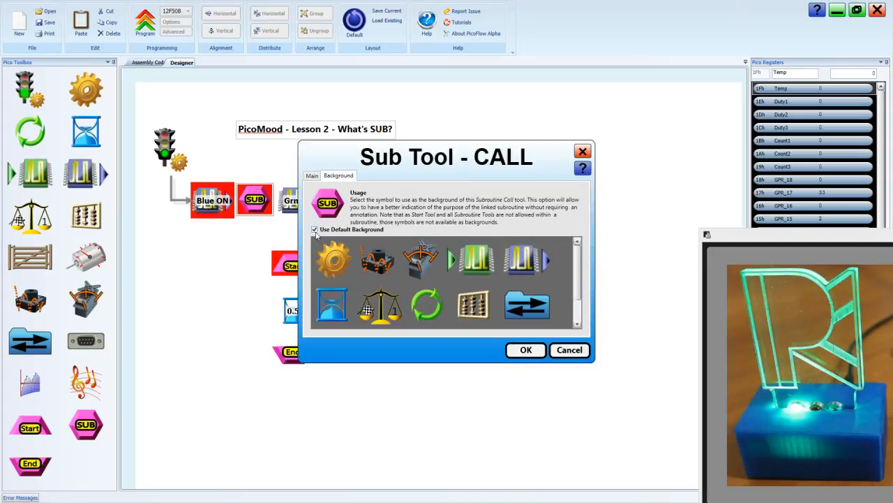
{"action": "left_click", "coordinate": [315, 229]}
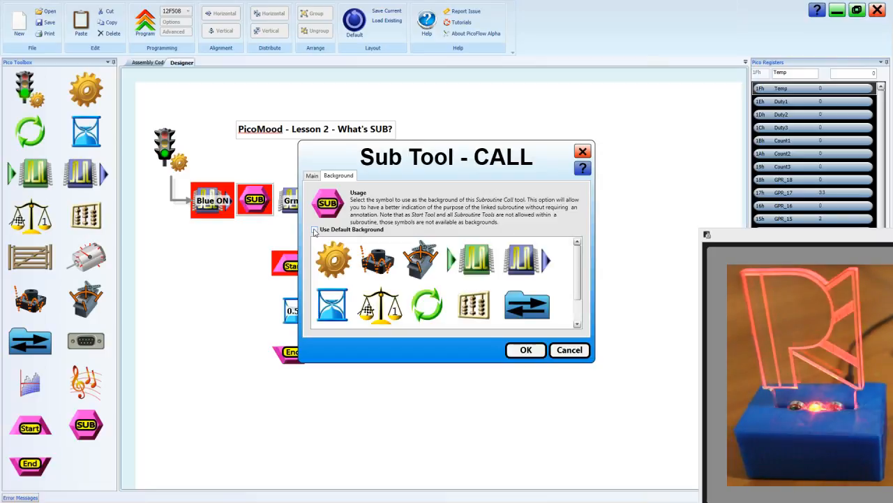
{"action": "left_click", "coordinate": [332, 305]}
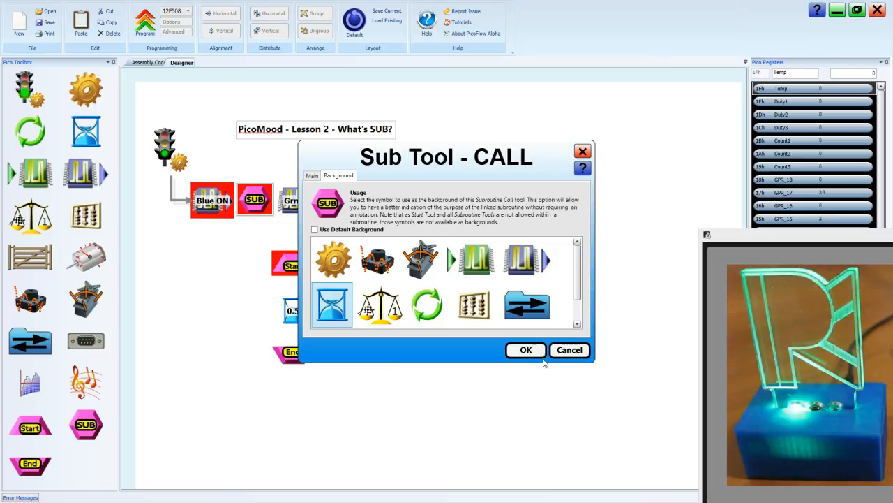
{"action": "left_click", "coordinate": [525, 349]}
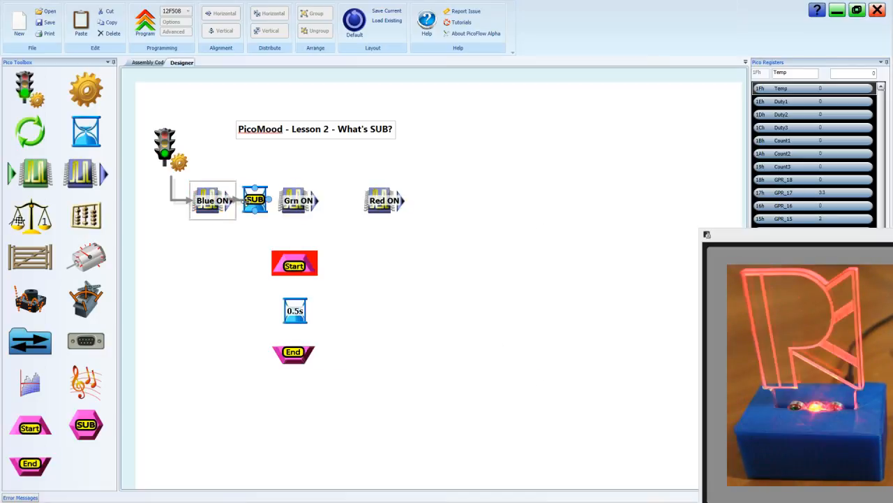
- Copy the hourglass SUB call and paste it after Grn ON and Red ON, looping back to Blue ON
{"action": "left_click", "coordinate": [255, 201]}
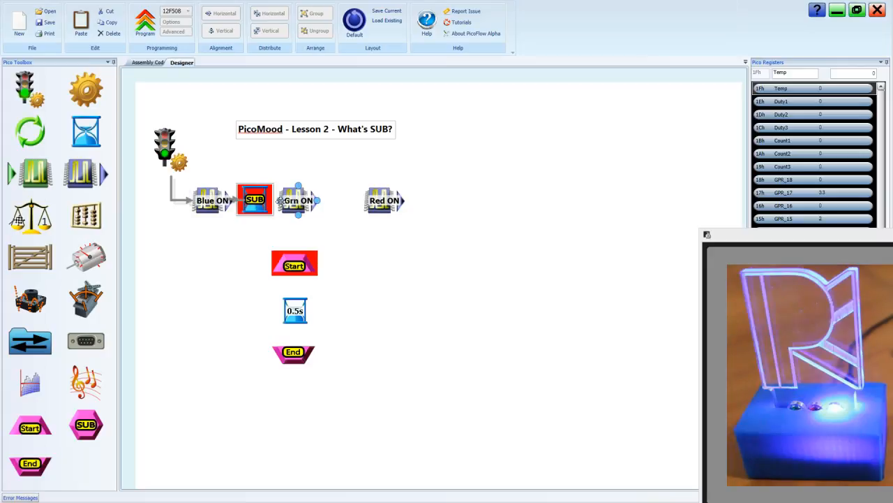
{"action": "left_click", "coordinate": [298, 201]}
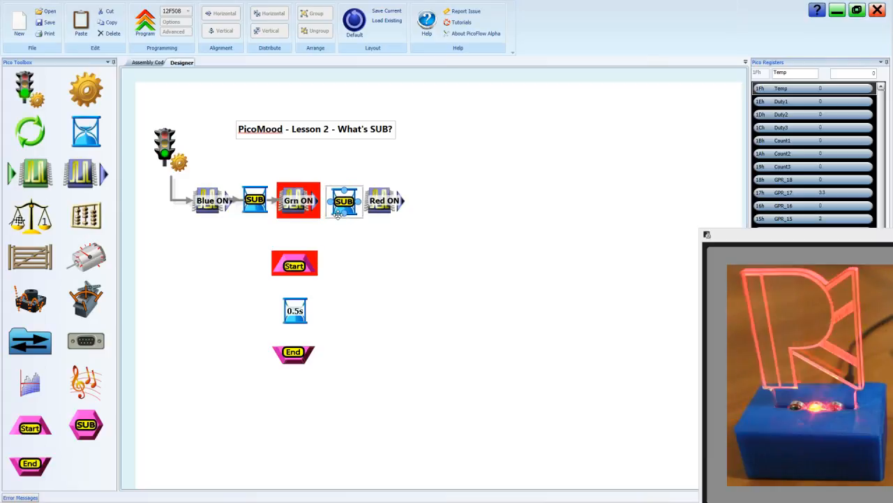
{"action": "left_click", "coordinate": [343, 201]}
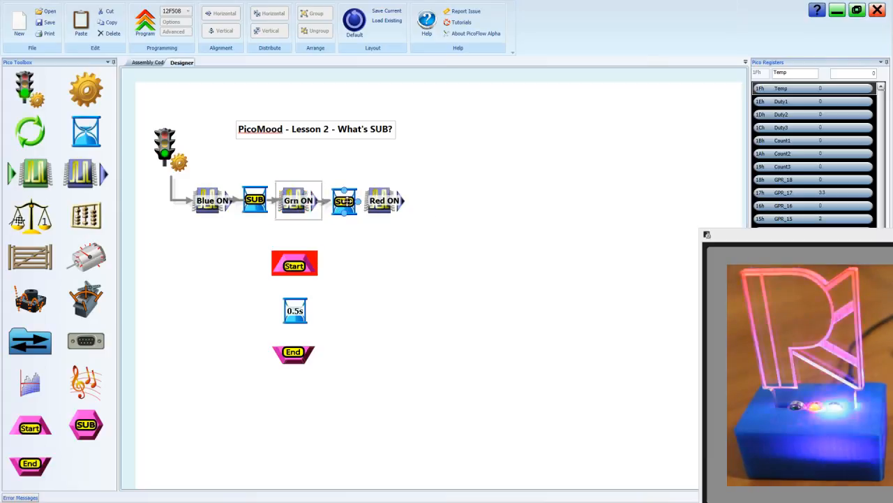
{"action": "left_click", "coordinate": [343, 201]}
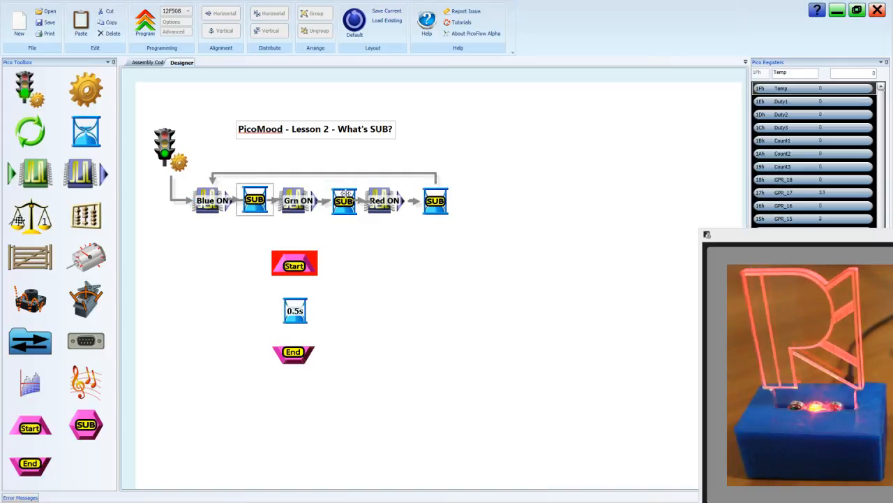
{"action": "mouse_move", "coordinate": [395, 253]}
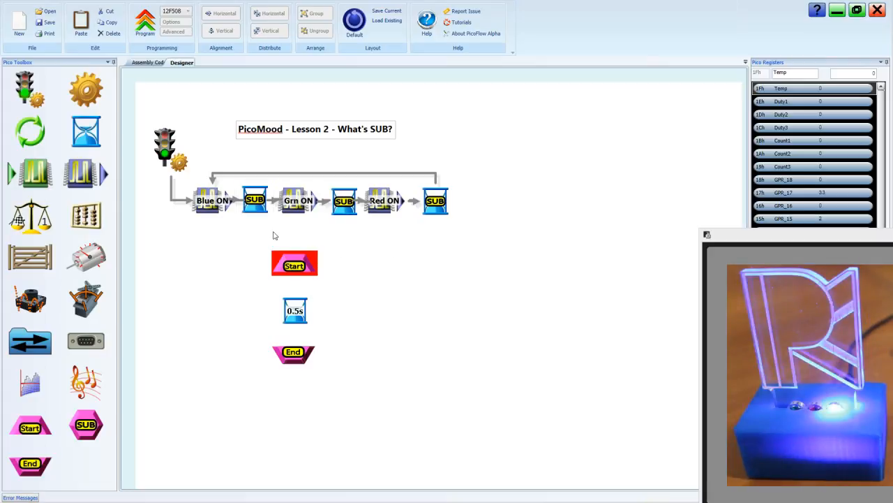
- Link Start → 0.5s Delay → End in the subroutine and show the regenerated assembly code
{"action": "left_click", "coordinate": [293, 265]}
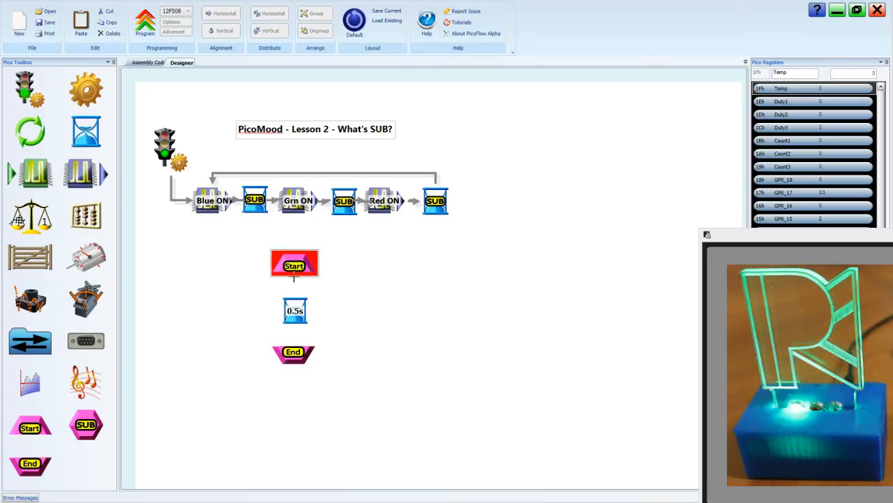
{"action": "left_click", "coordinate": [295, 310]}
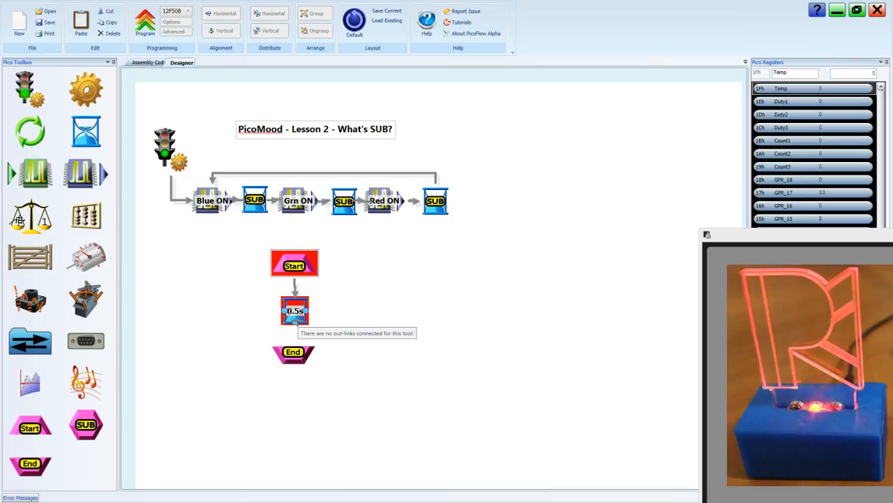
{"action": "left_click", "coordinate": [361, 312]}
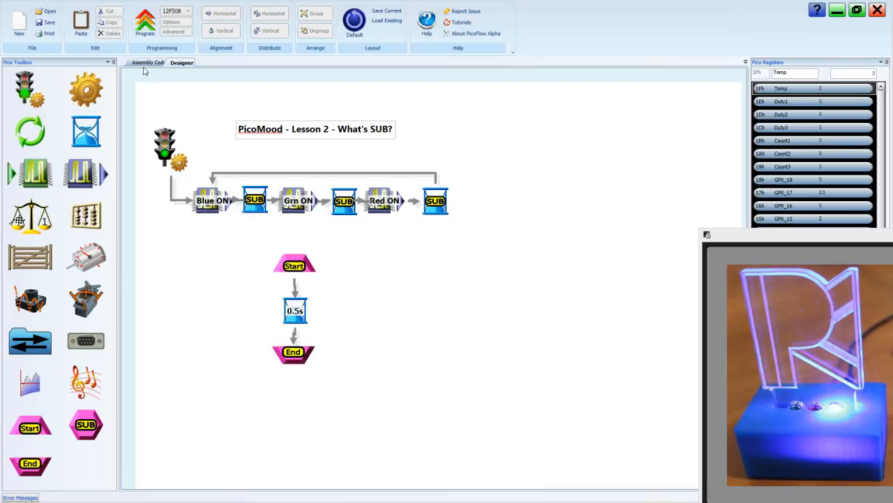
{"action": "left_click", "coordinate": [148, 61]}
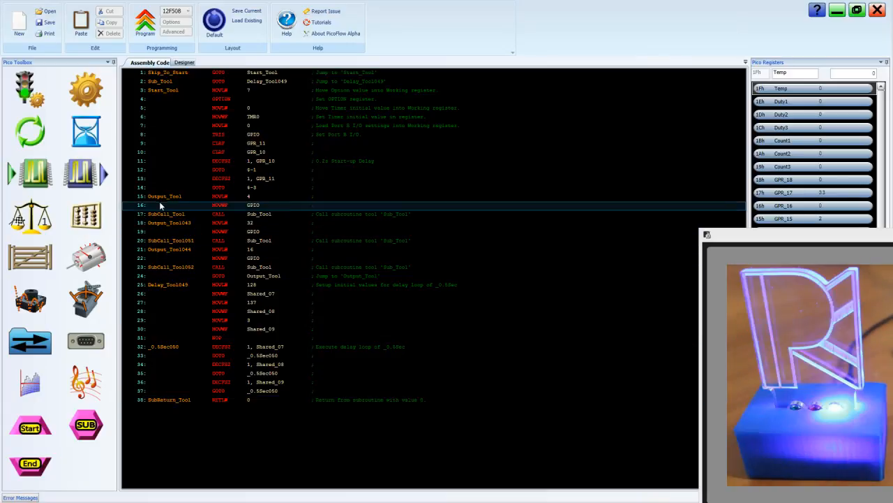
- Mark the output, SubCall and SubReturn lines in the assembly, then return to the Designer
{"action": "left_click", "coordinate": [166, 213]}
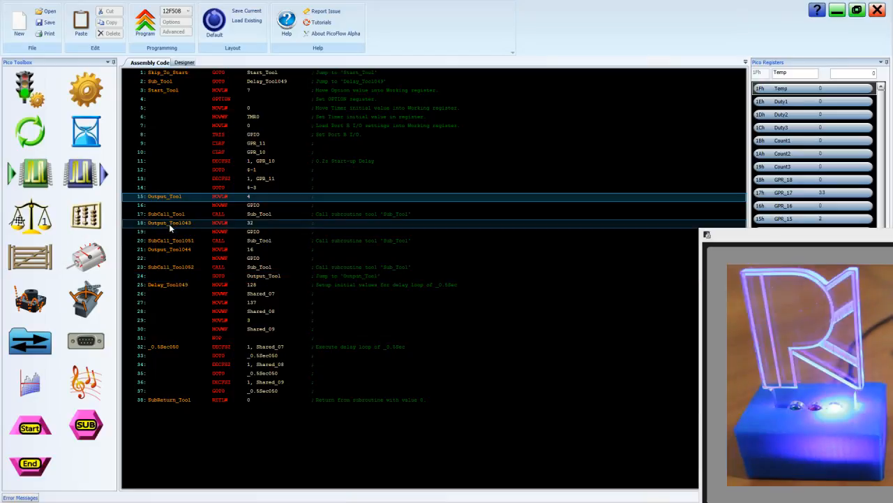
{"action": "left_click", "coordinate": [168, 213]}
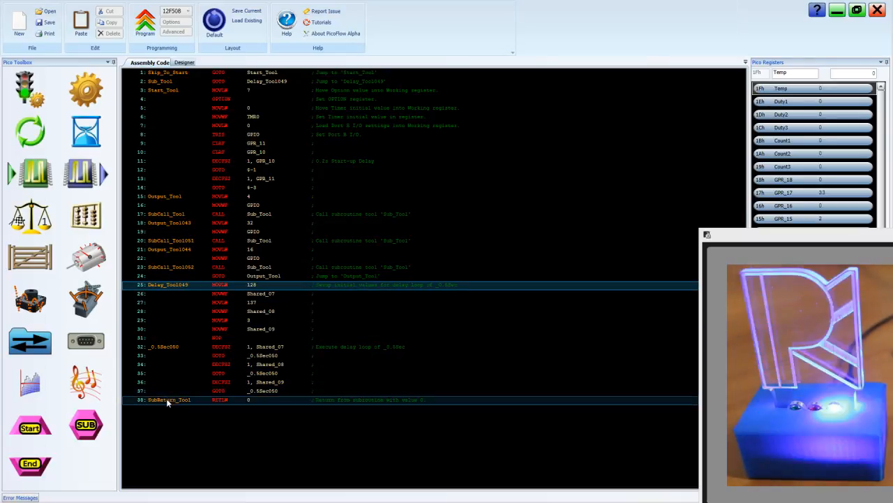
{"action": "left_click", "coordinate": [168, 214]}
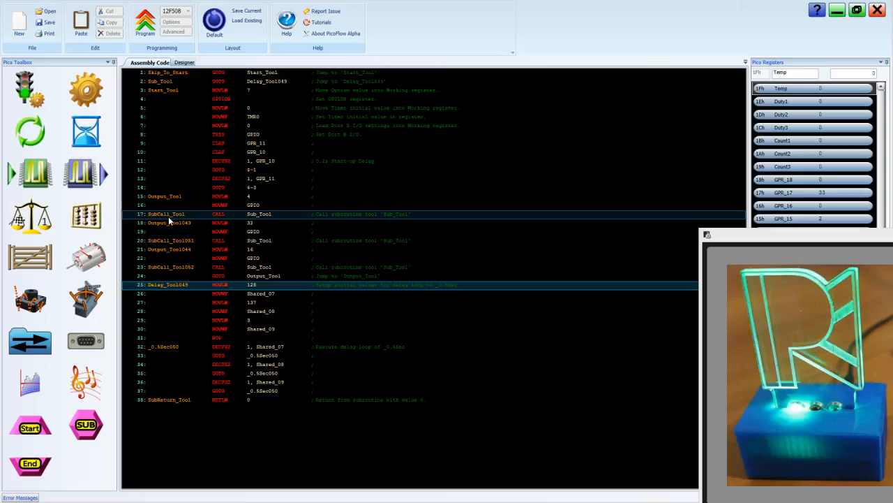
{"action": "left_click", "coordinate": [217, 134]}
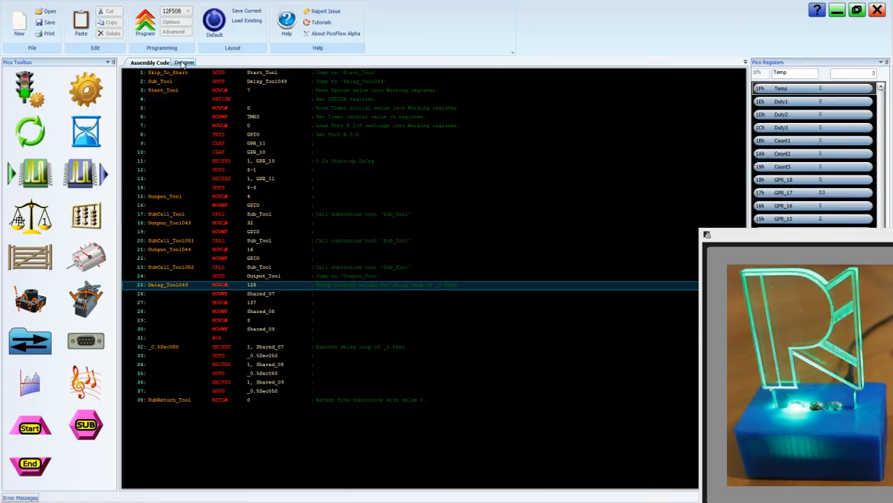
{"action": "left_click", "coordinate": [181, 61]}
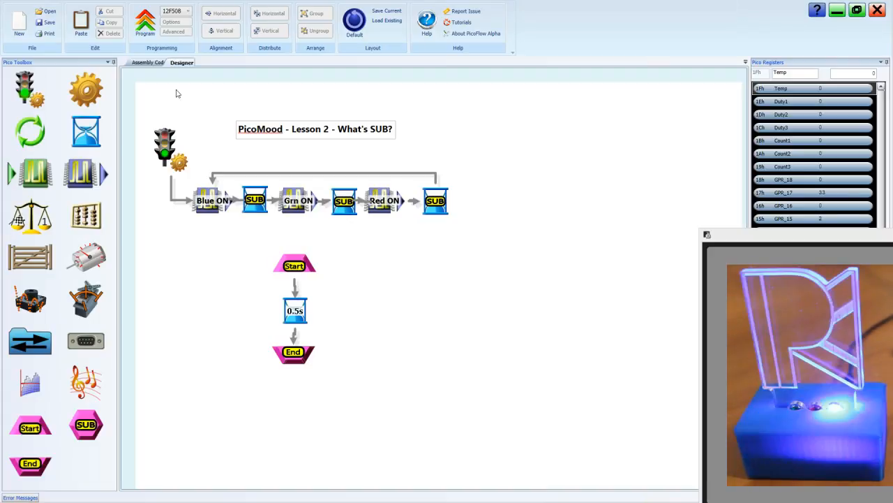
- Bring up the Delay Tool settings for the subroutine's 0.5s delay
{"action": "left_click", "coordinate": [145, 22]}
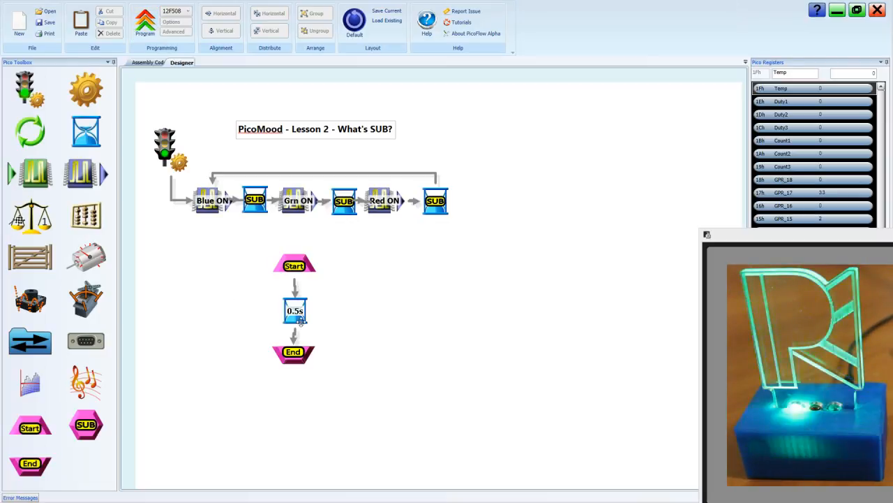
{"action": "double_click", "coordinate": [293, 310]}
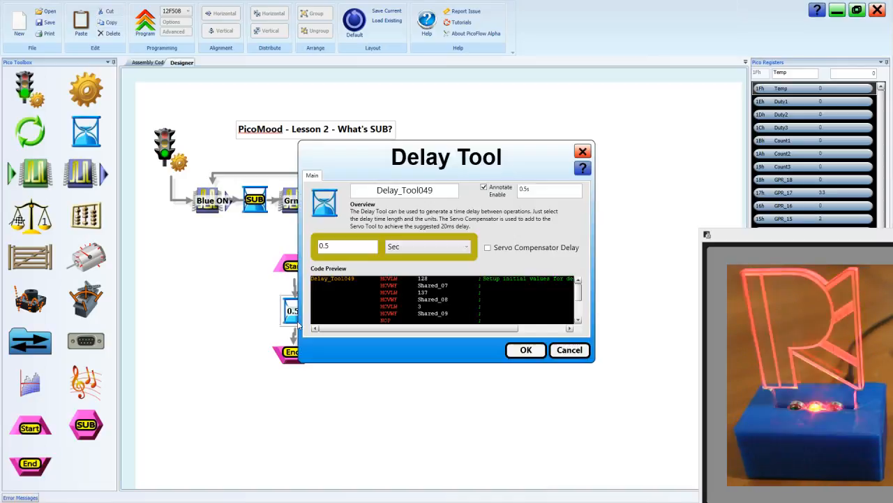
- Set the subroutine delay to 0.2 Sec and program the board with the update
{"action": "left_click", "coordinate": [346, 246]}
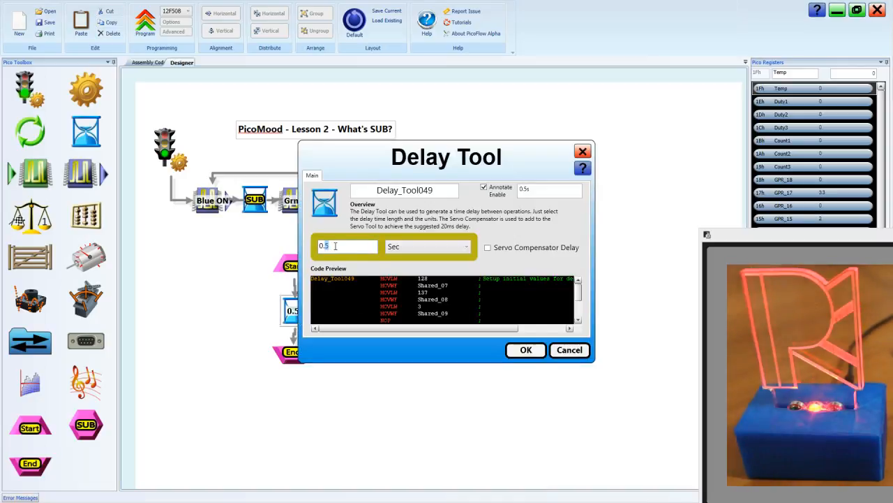
{"action": "type", "text": "0.2"}
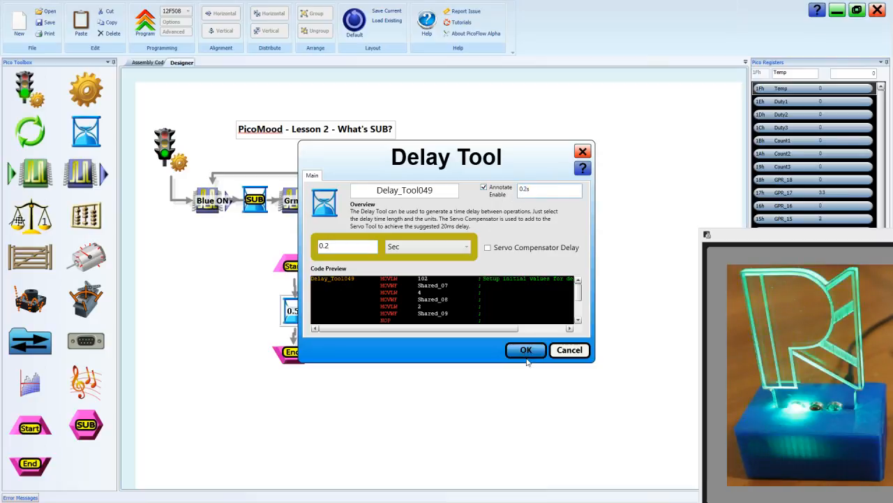
{"action": "left_click", "coordinate": [525, 349]}
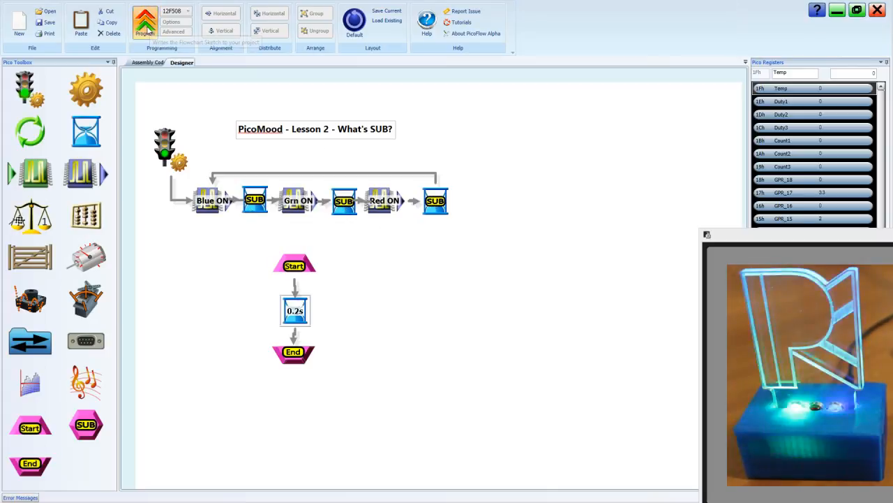
{"action": "left_click", "coordinate": [146, 25]}
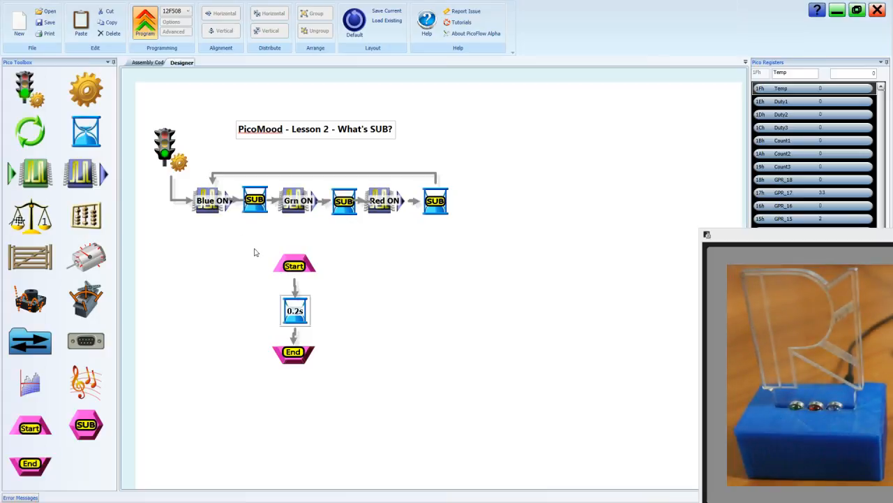